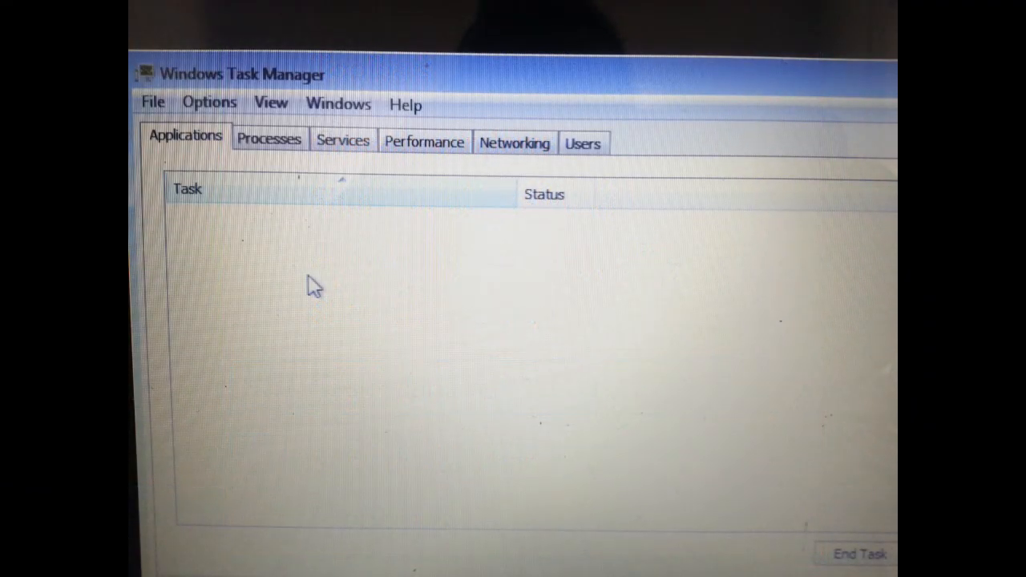
Update the RAID Controller driver in Device Manager from the Floppy64 drivers folder
{"action": "left_click", "coordinate": [268, 139]}
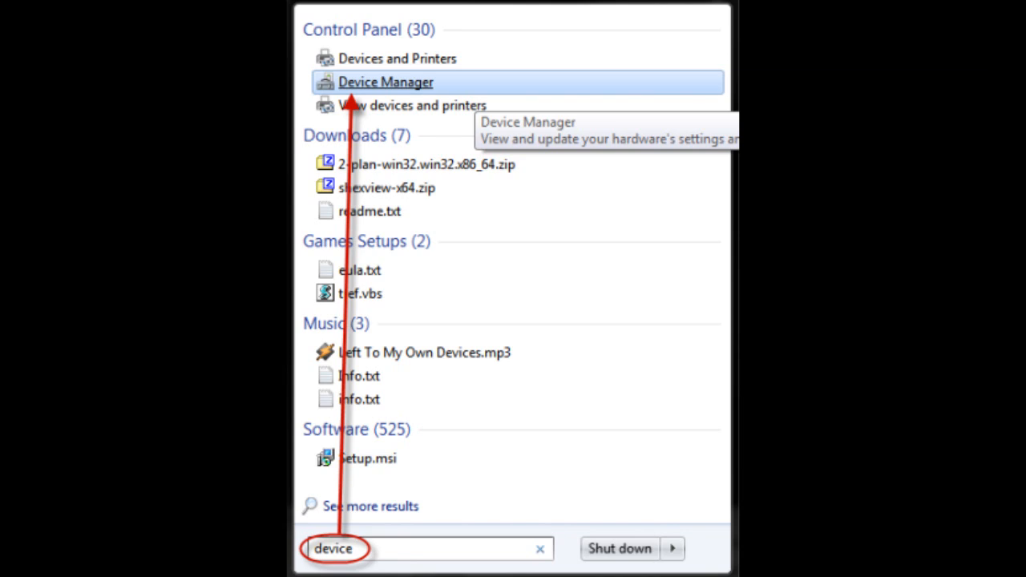
{"action": "left_click", "coordinate": [386, 82]}
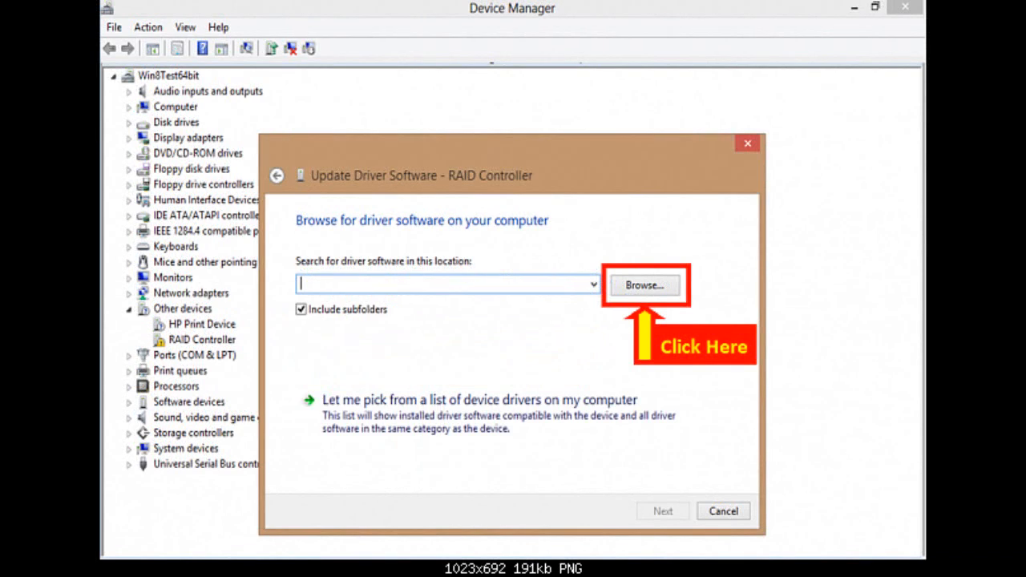
{"action": "left_click", "coordinate": [645, 285]}
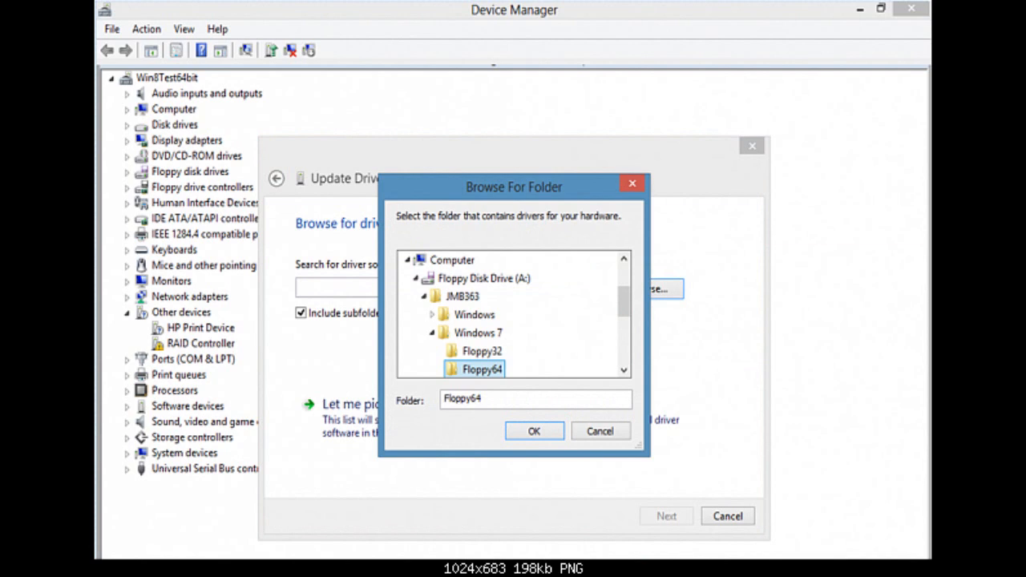
{"action": "left_click", "coordinate": [533, 432]}
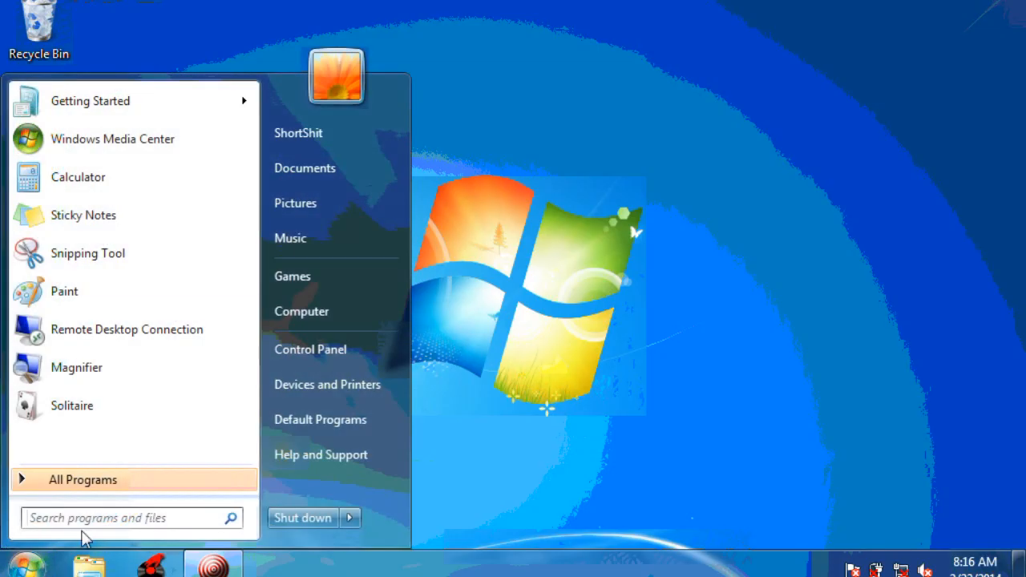
Open the Power saver plan's advanced settings and set the hard disk and sleep timeouts to Never
{"action": "type", "text": "power options"}
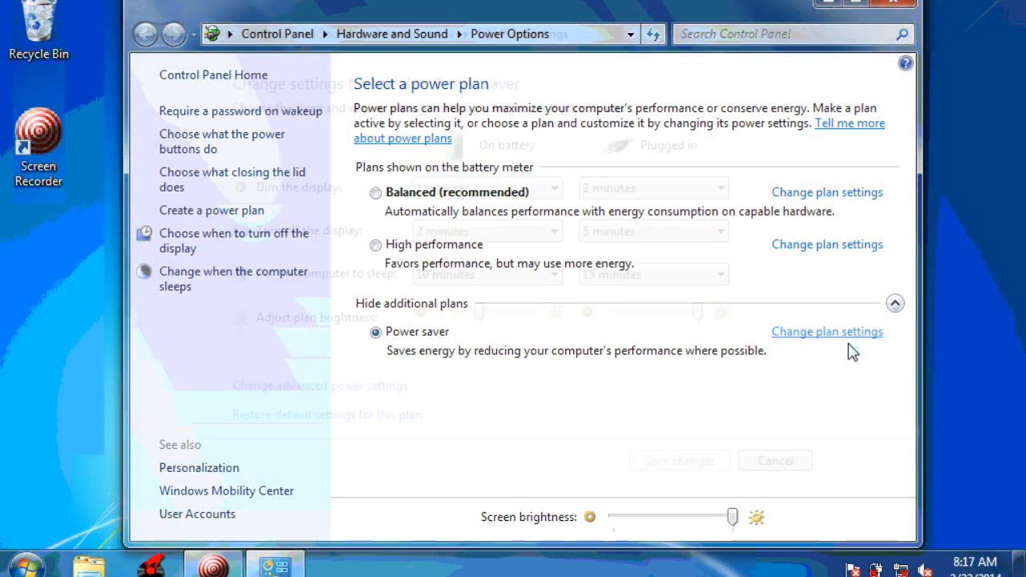
{"action": "left_click", "coordinate": [826, 331]}
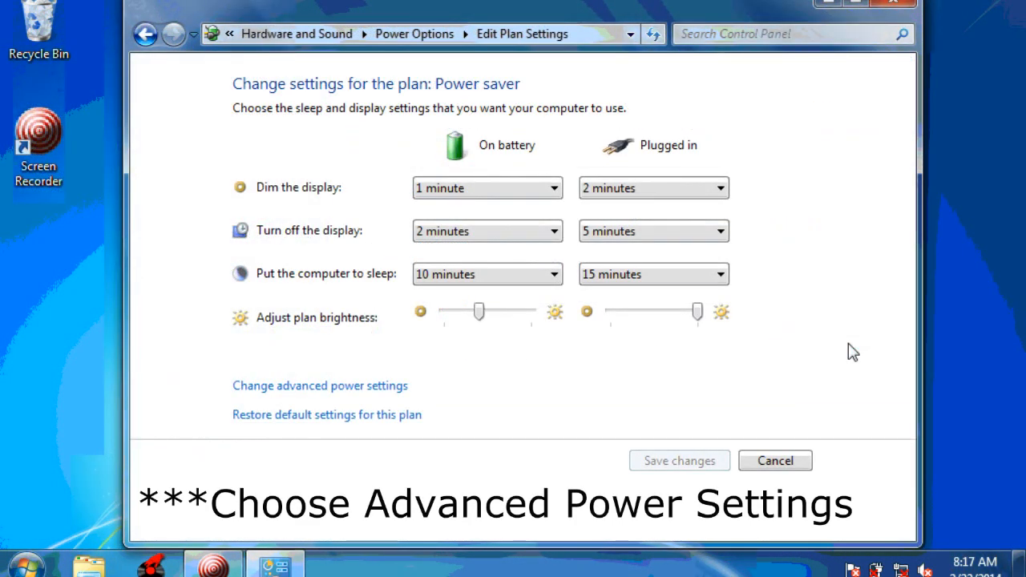
{"action": "left_click", "coordinate": [319, 386]}
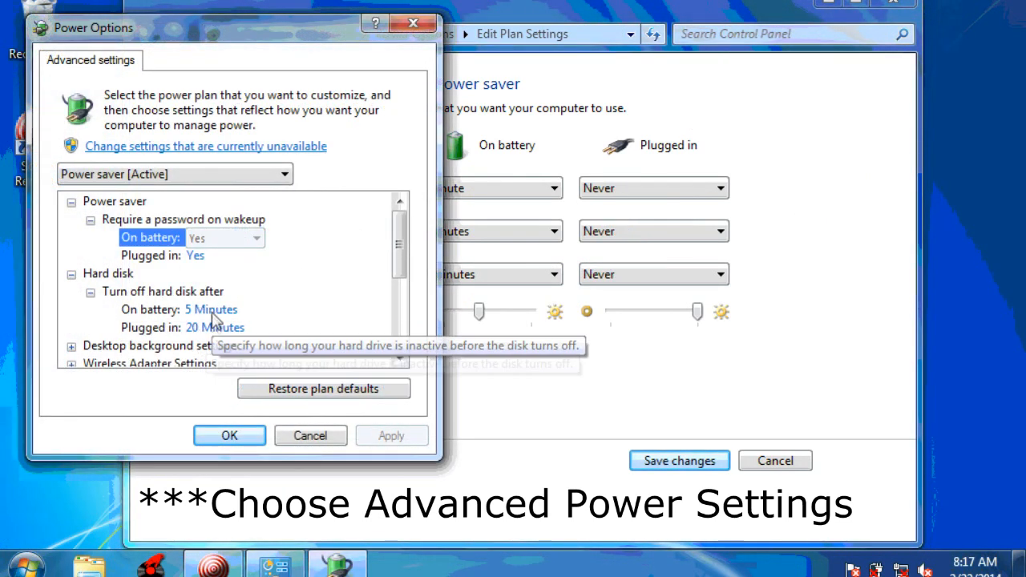
{"action": "left_click", "coordinate": [211, 310]}
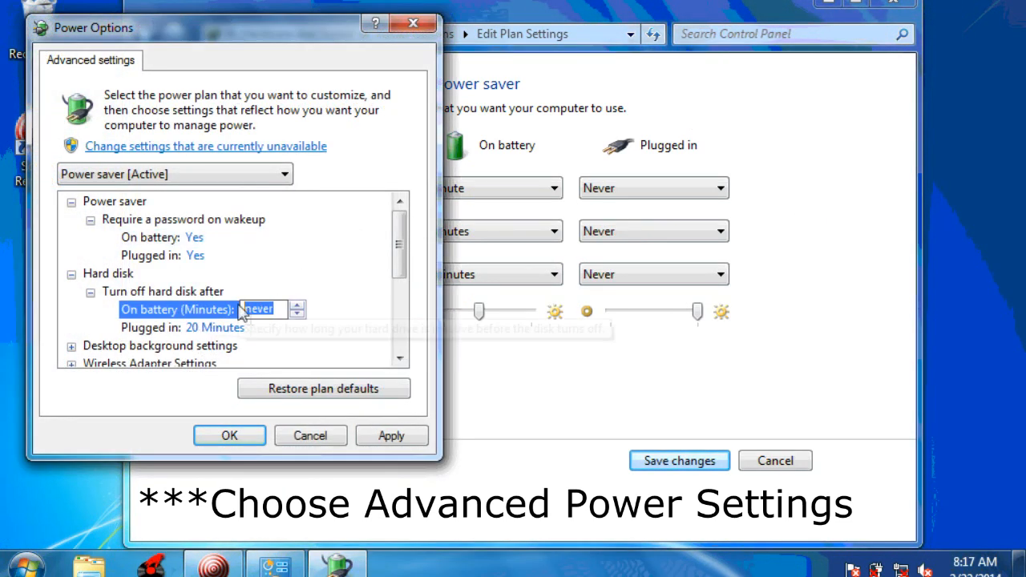
{"action": "right_click", "coordinate": [272, 327]}
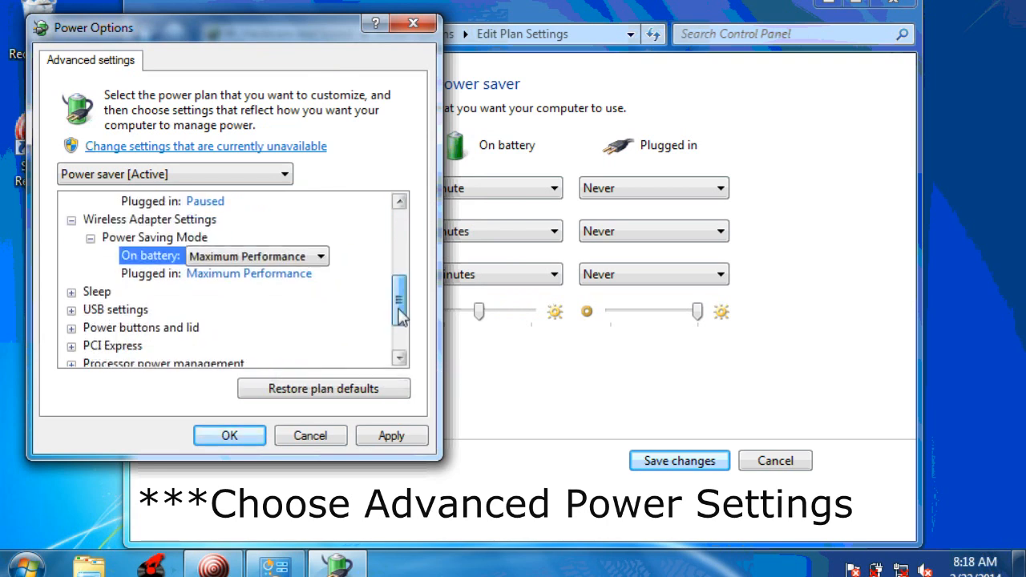
{"action": "scroll", "scroll_direction": "down", "scroll_amount": 3}
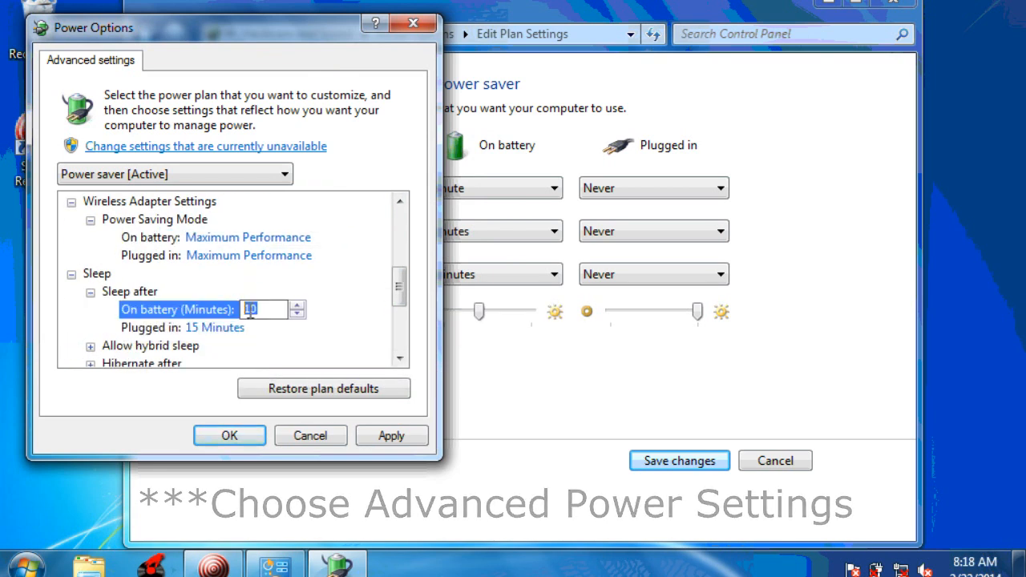
{"action": "right_click", "coordinate": [265, 327]}
{"action": "type", "text": "never"}
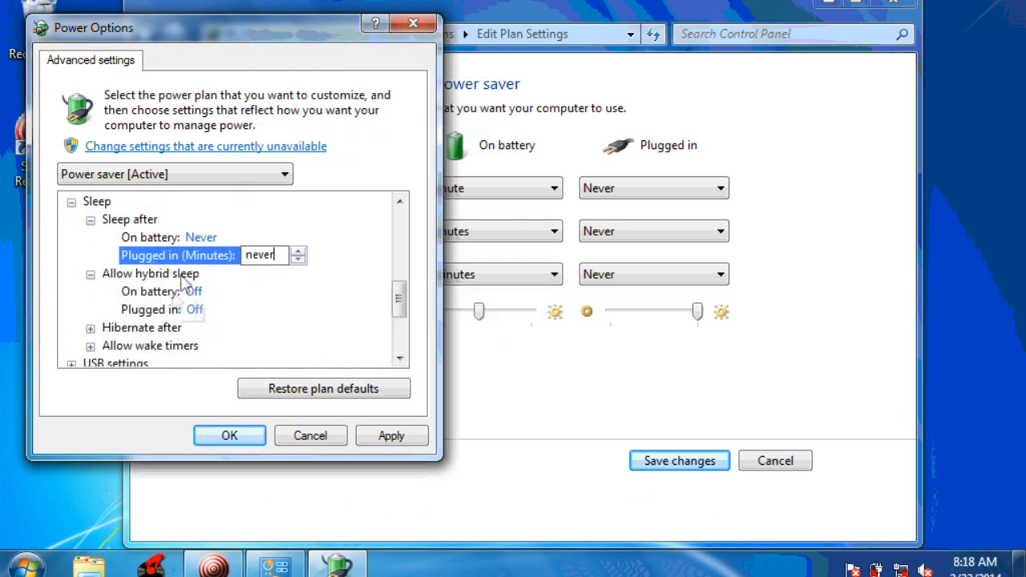
{"action": "right_click", "coordinate": [258, 326]}
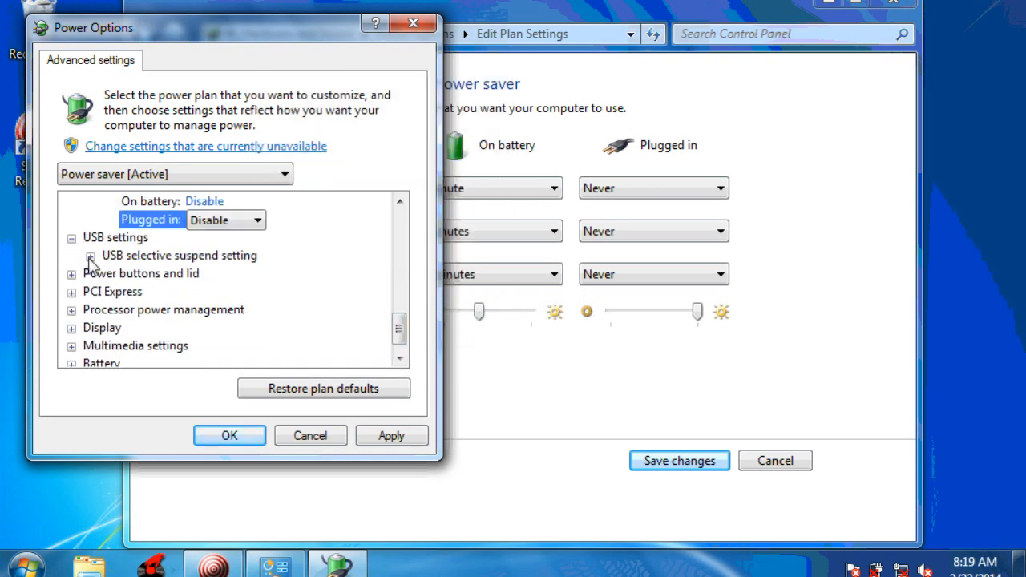
Disable USB selective suspend and set the lid and button actions to Do nothing
{"action": "left_click", "coordinate": [89, 255]}
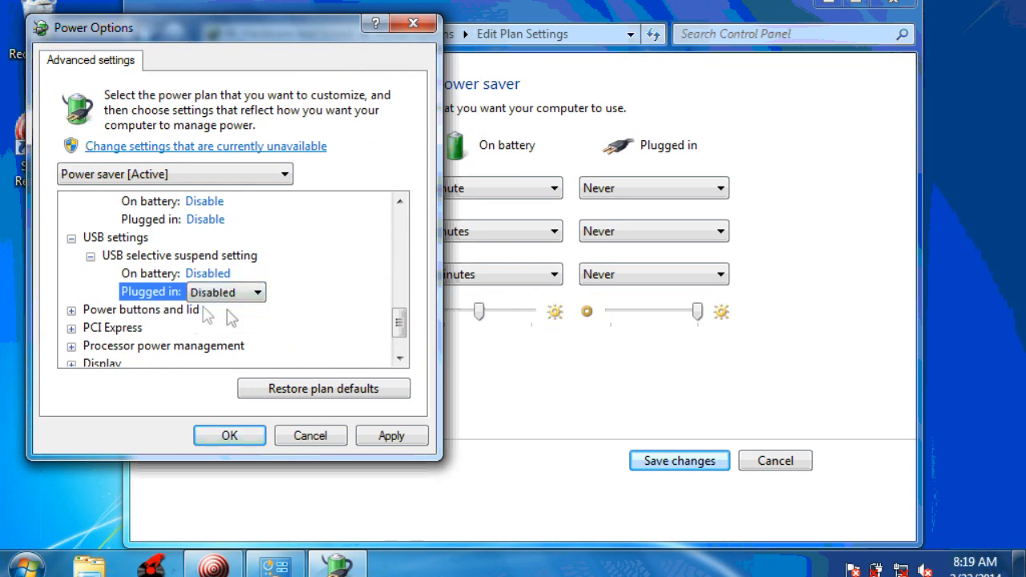
{"action": "left_click", "coordinate": [258, 328]}
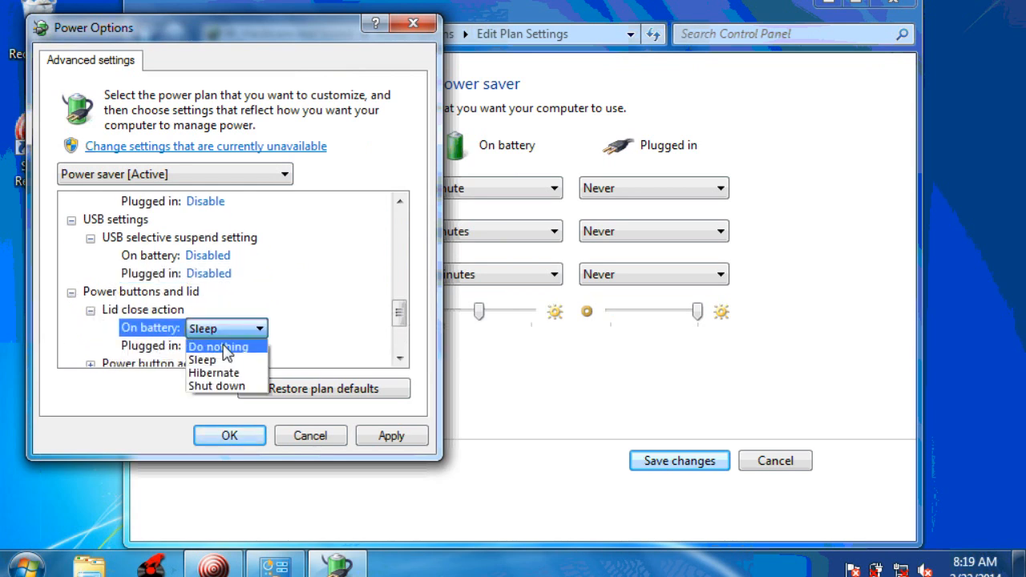
{"action": "left_click", "coordinate": [217, 347]}
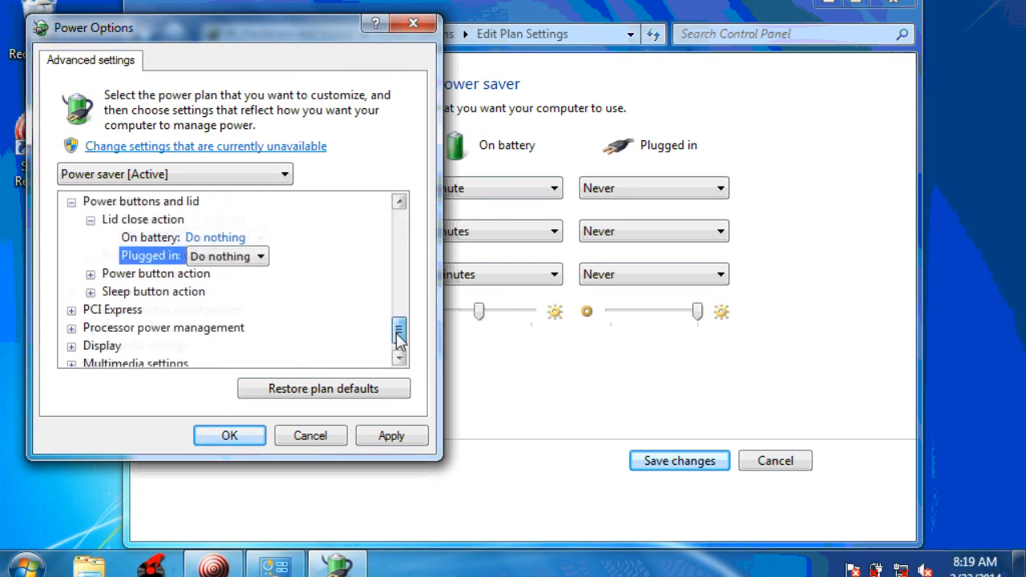
{"action": "scroll", "scroll_direction": "down", "scroll_amount": 3}
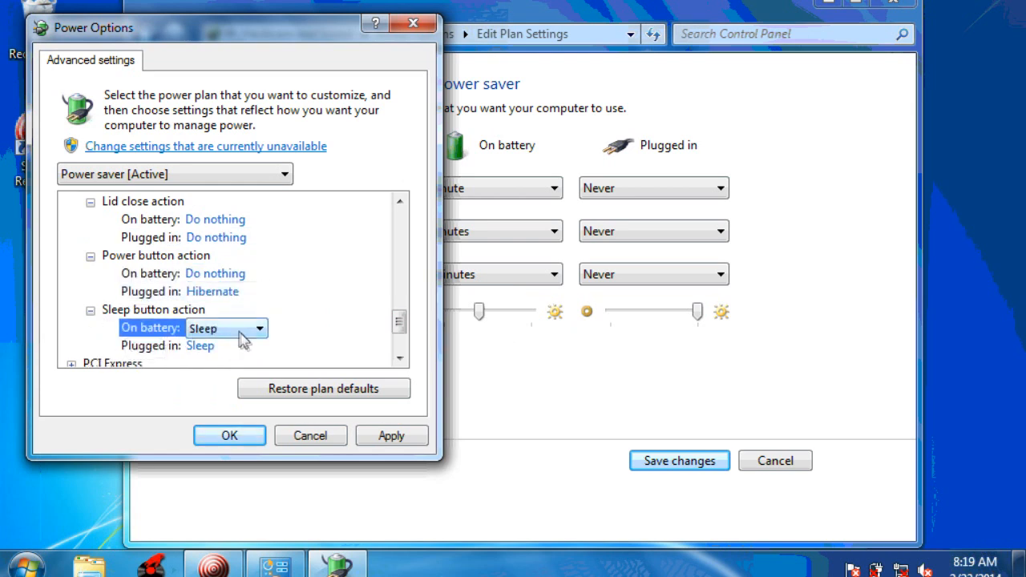
{"action": "scroll", "scroll_direction": "down", "scroll_amount": 3}
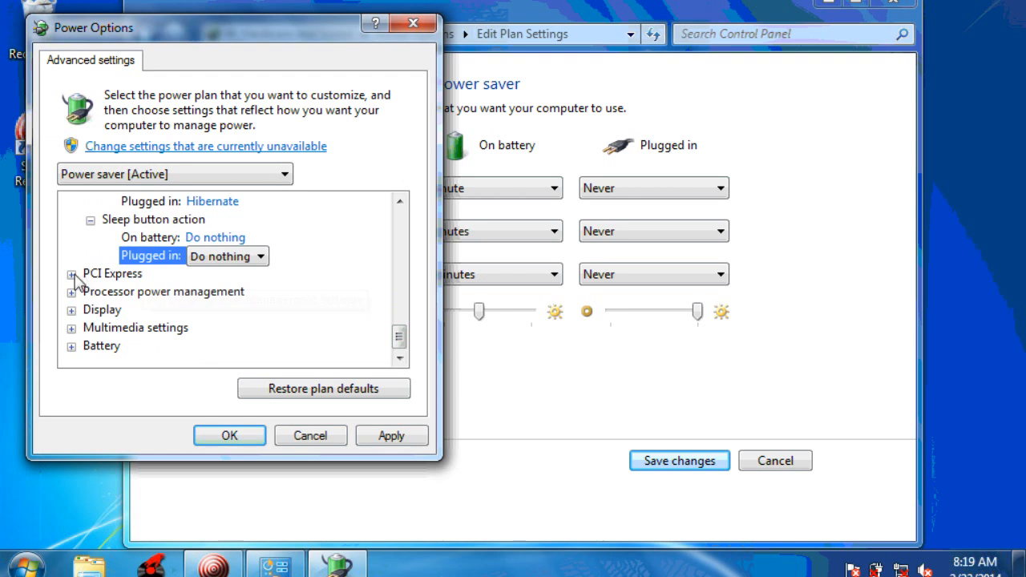
{"action": "left_click", "coordinate": [72, 274]}
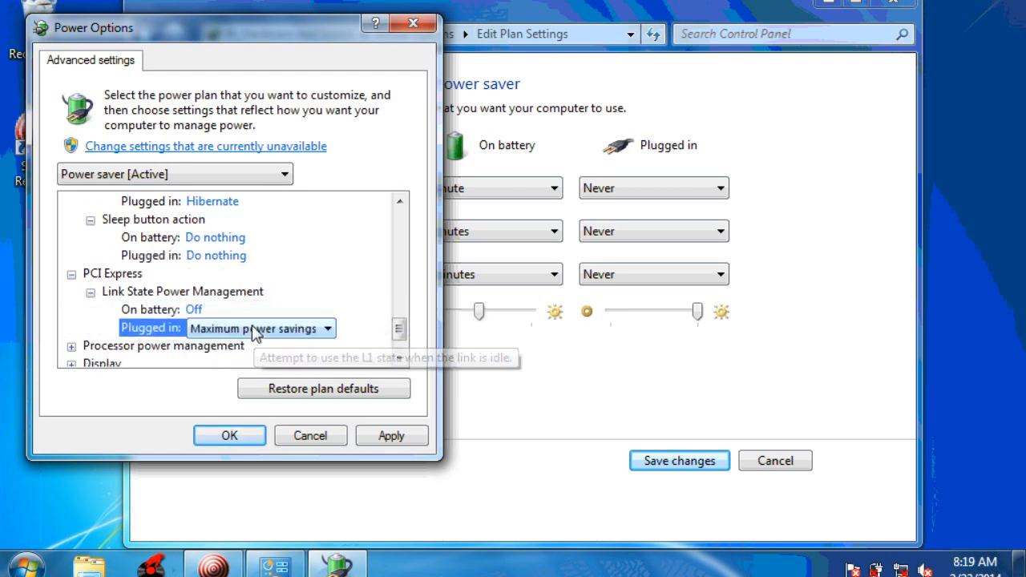
{"action": "scroll", "scroll_direction": "down", "scroll_amount": 3}
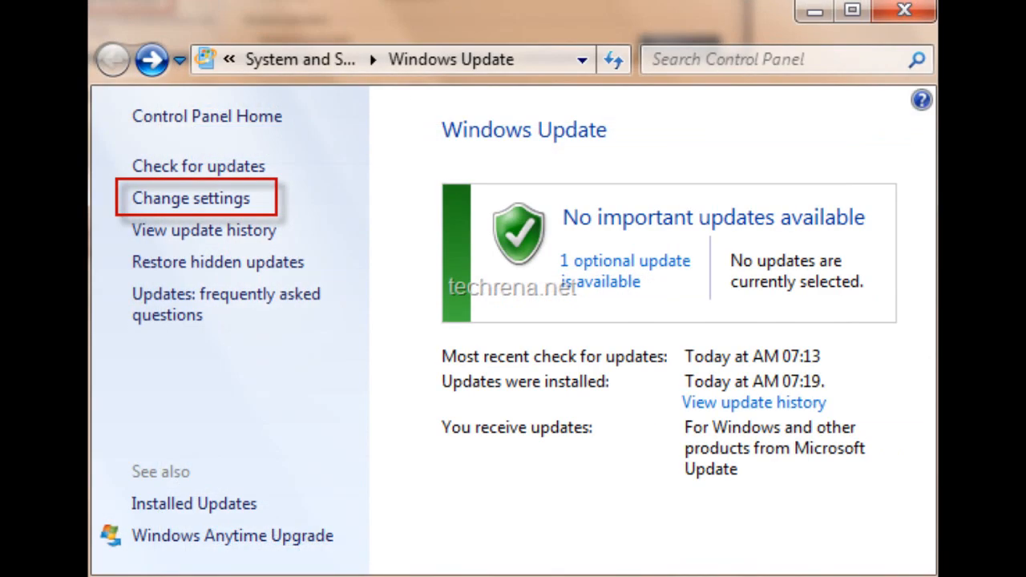
Open the Windows Update settings, then the notification area icon customization
{"action": "left_click", "coordinate": [190, 198]}
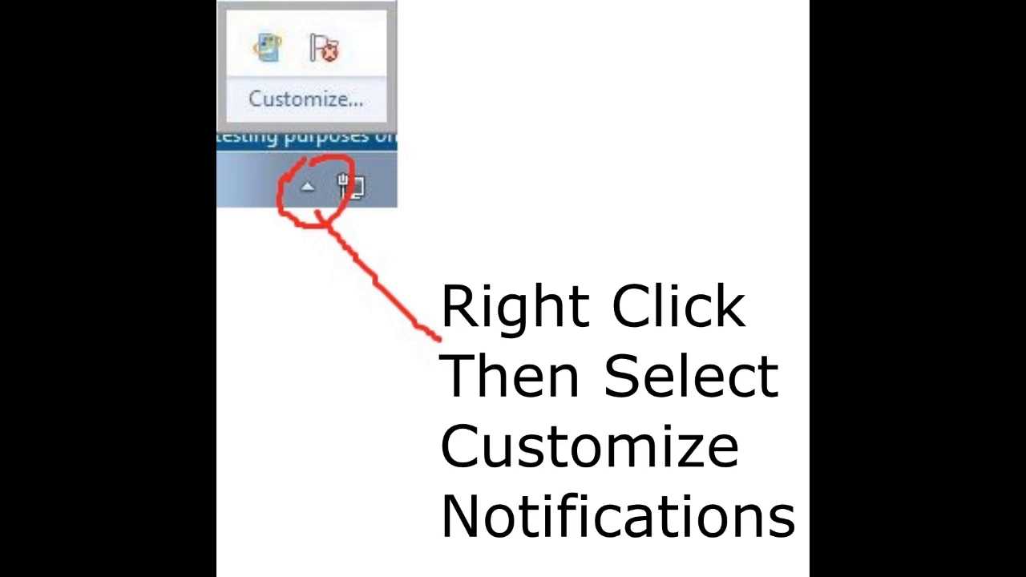
{"action": "left_click", "coordinate": [303, 99]}
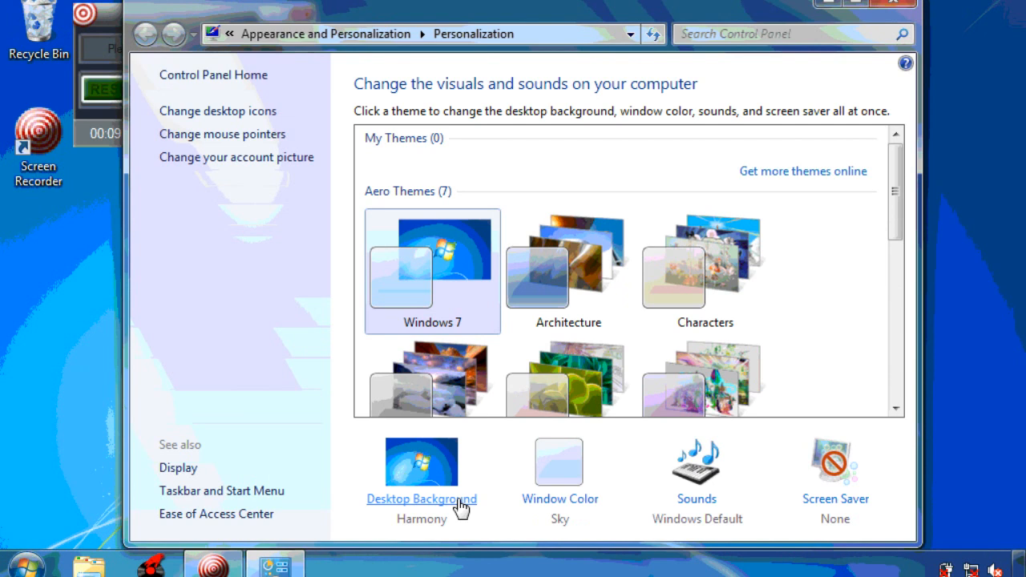
Apply the Windows 7 Basic theme and save a solid black desktop background
{"action": "scroll", "scroll_direction": "down", "scroll_amount": 3}
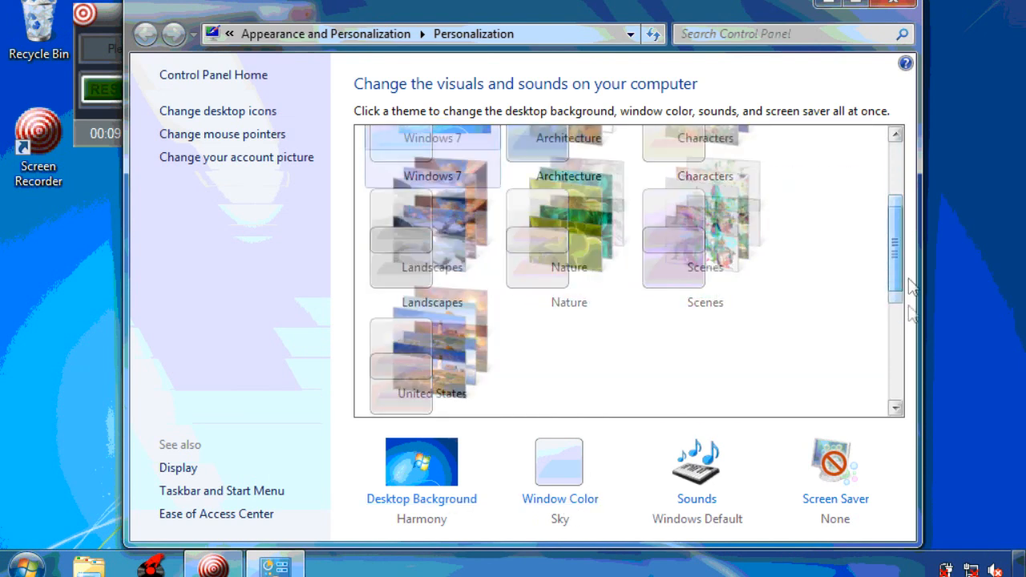
{"action": "scroll", "scroll_direction": "down", "scroll_amount": 3}
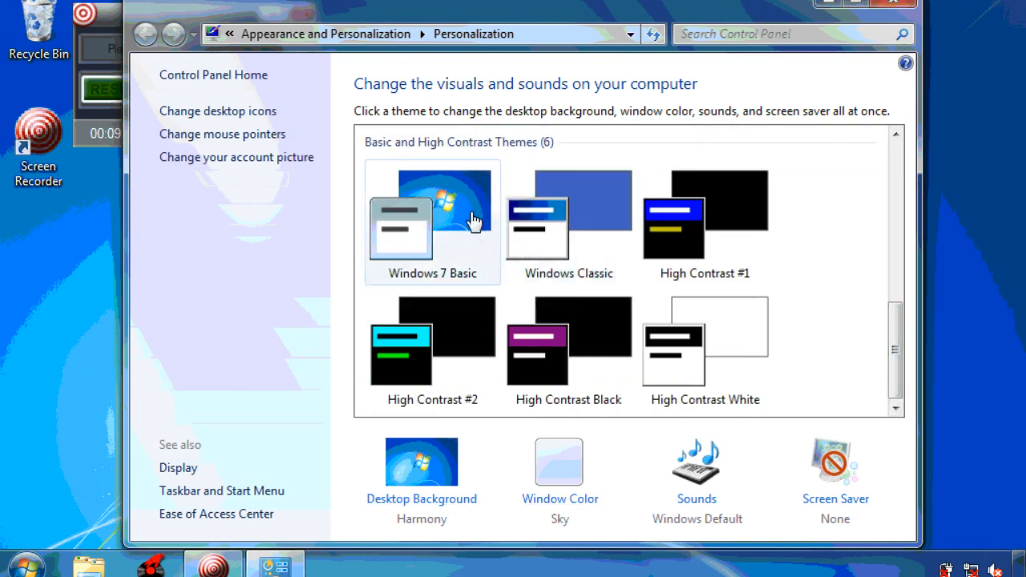
{"action": "left_click", "coordinate": [433, 220]}
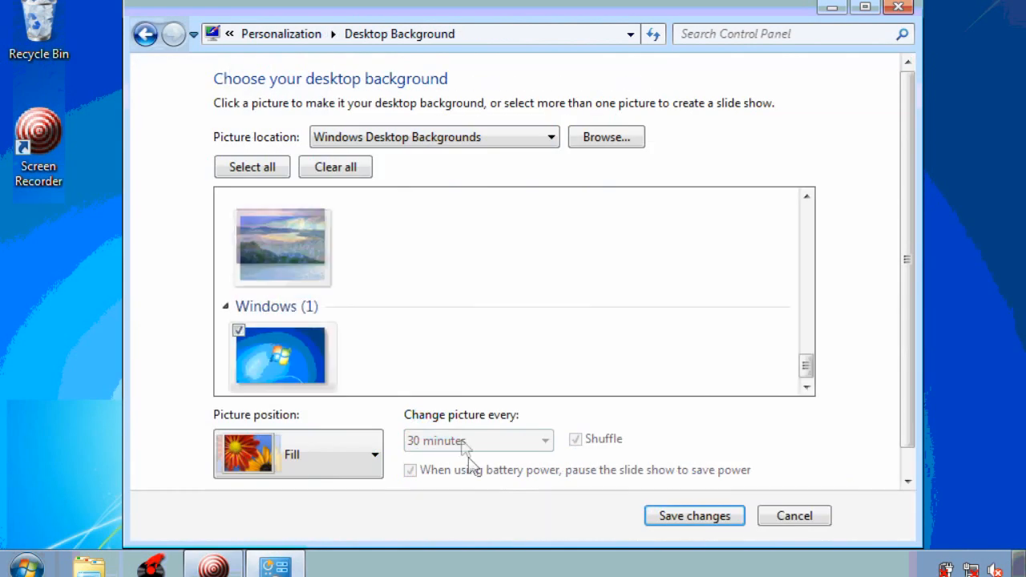
{"action": "left_click", "coordinate": [550, 137]}
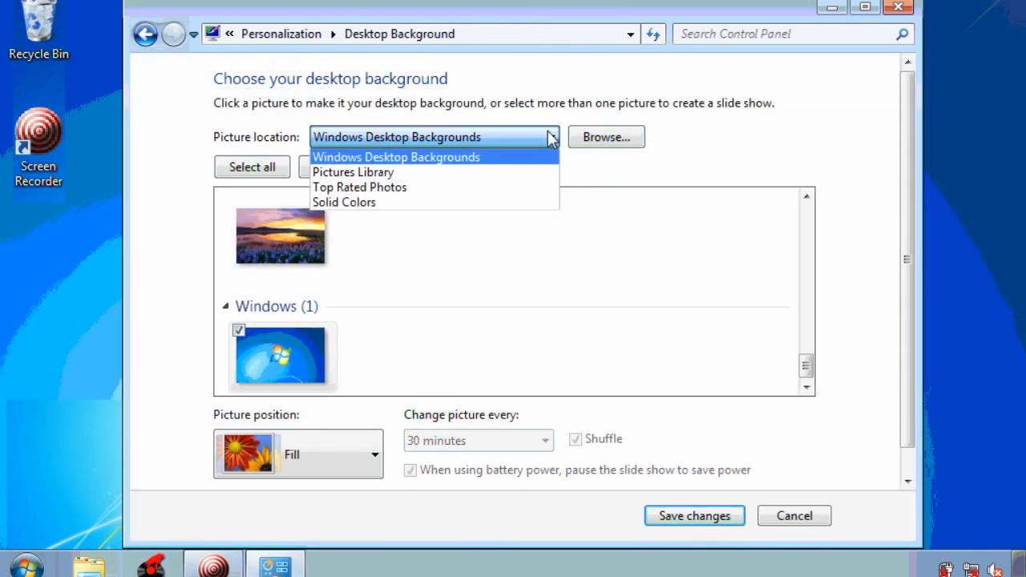
{"action": "left_click", "coordinate": [344, 202]}
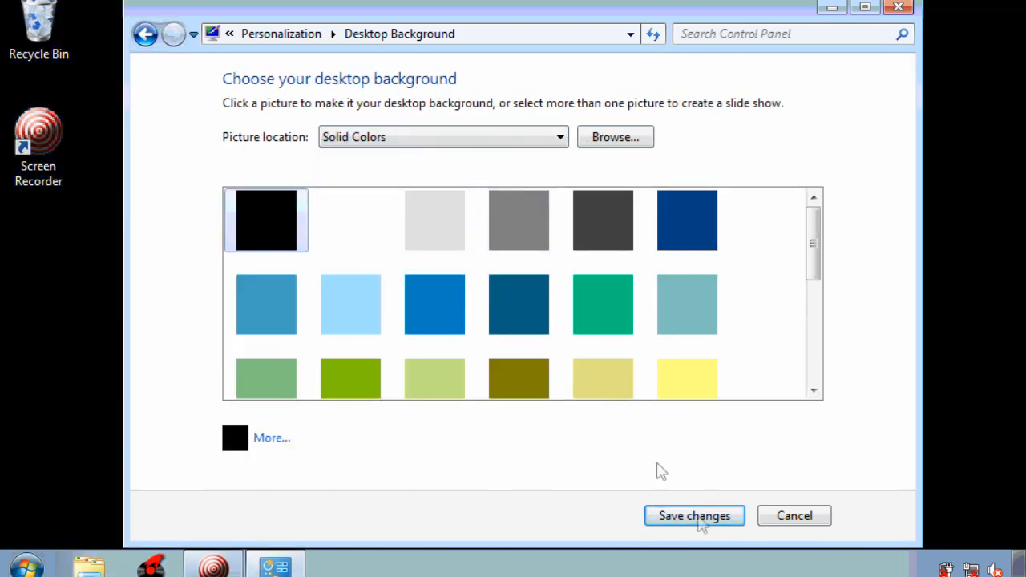
{"action": "left_click", "coordinate": [694, 515]}
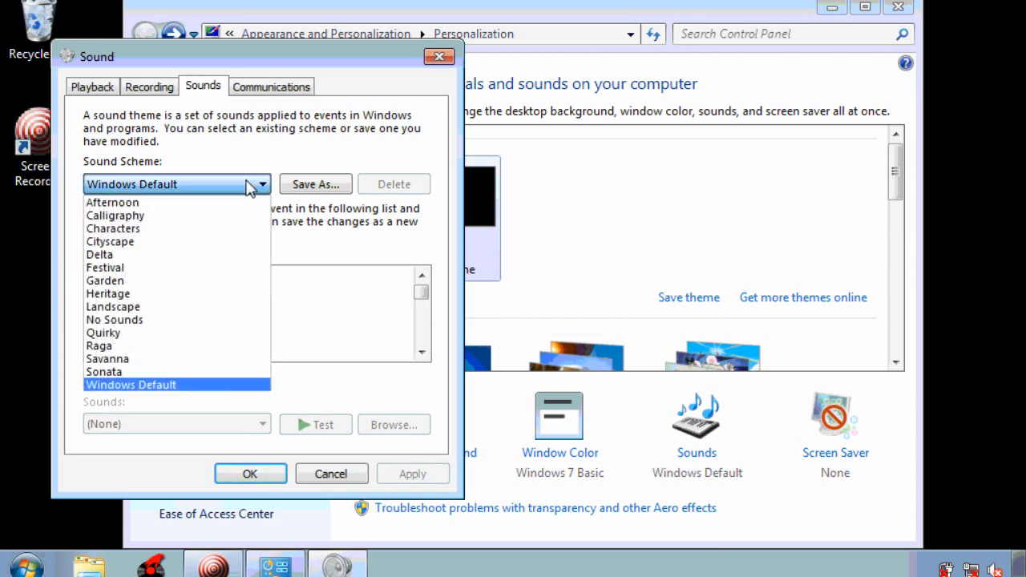
Select the No Sounds sound scheme
{"action": "left_click", "coordinate": [114, 319]}
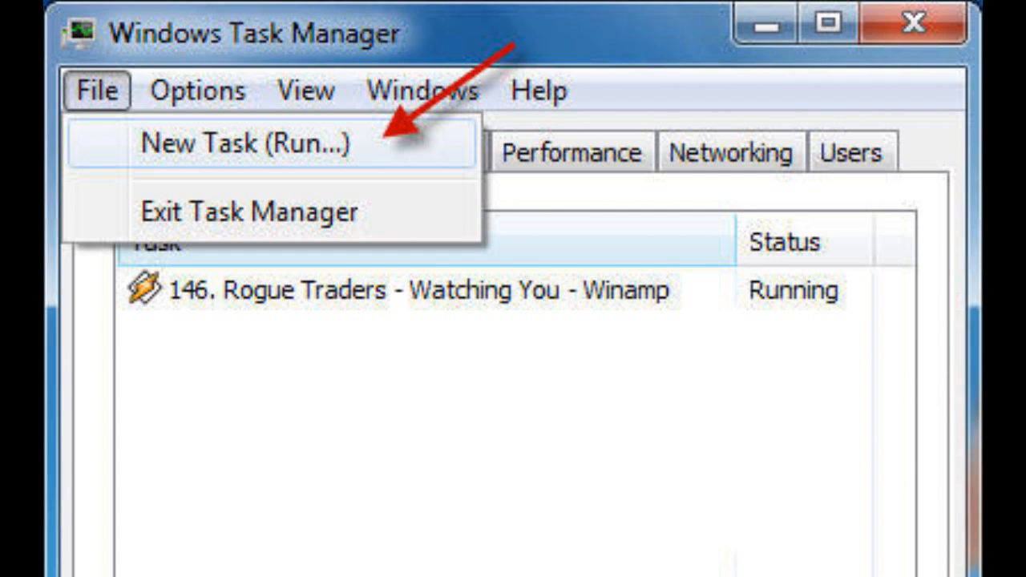
Launch msconfig from Task Manager's New Task and view its empty Startup tab
{"action": "left_click", "coordinate": [242, 143]}
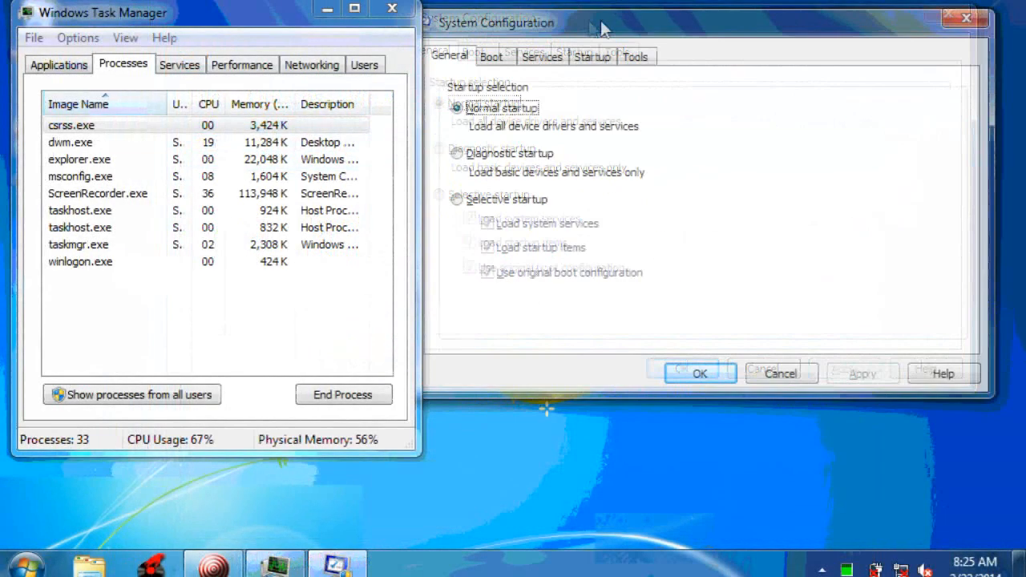
{"action": "left_click", "coordinate": [597, 54]}
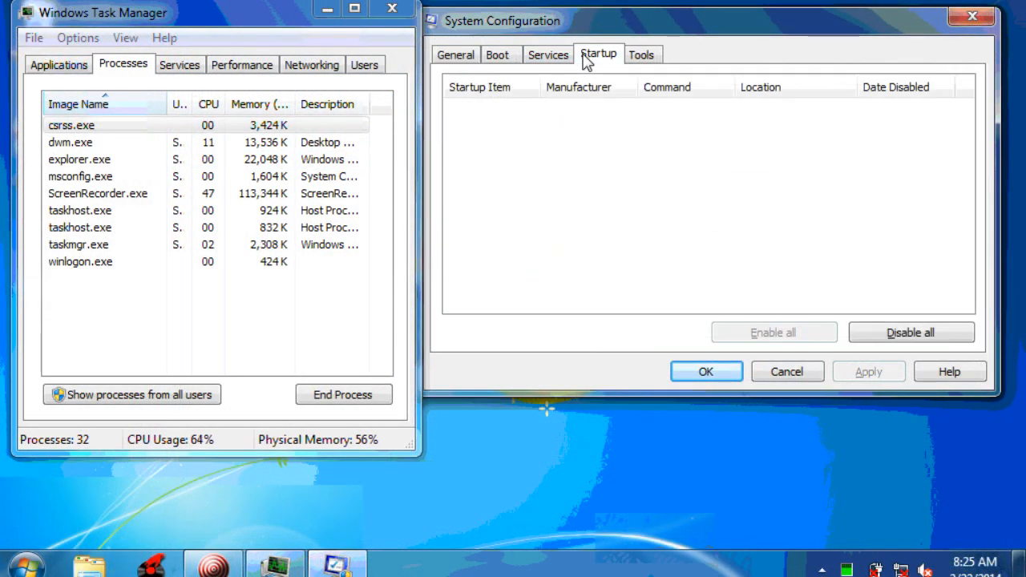